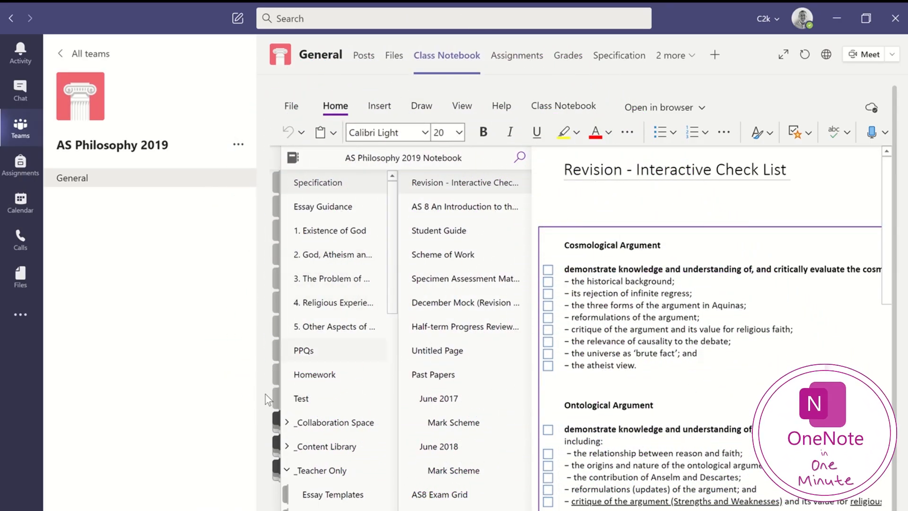
# Step: Open the Assignment Template page in the notebook's Essay Templates section
pyautogui.click(287, 470)
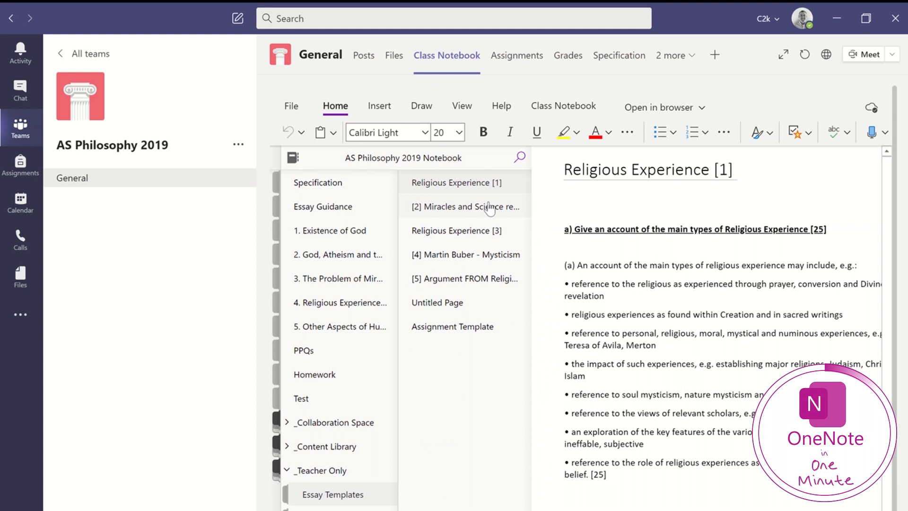
pyautogui.click(452, 326)
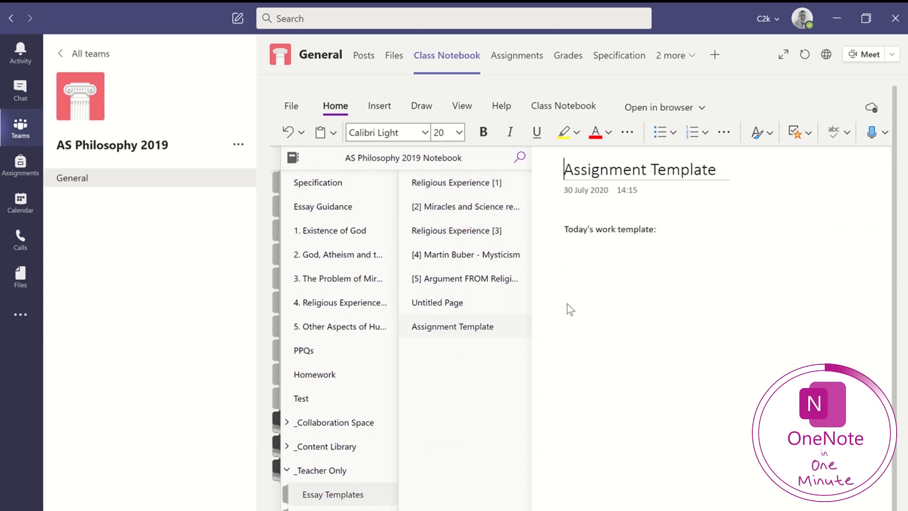
# Step: Add a To Do checklist starting with 'Research' to the page, then go to the class Assignments
pyautogui.click(292, 158)
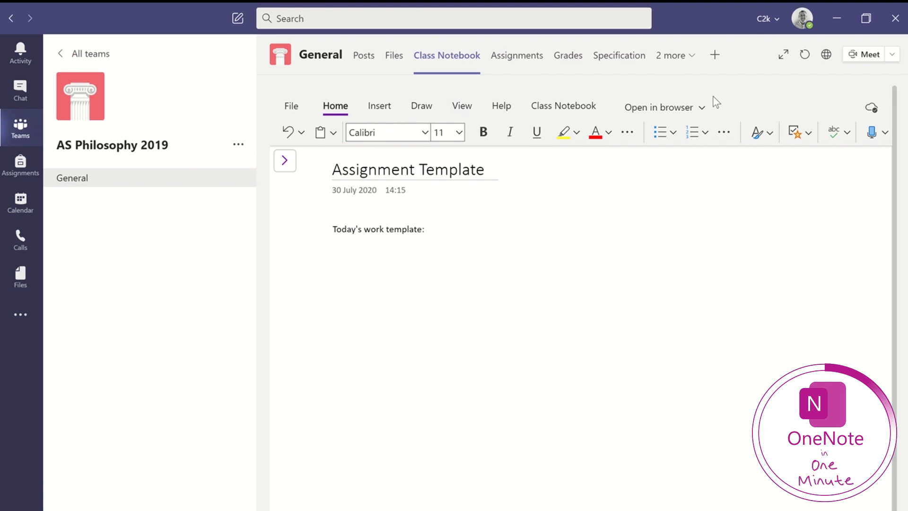
pyautogui.click(796, 132)
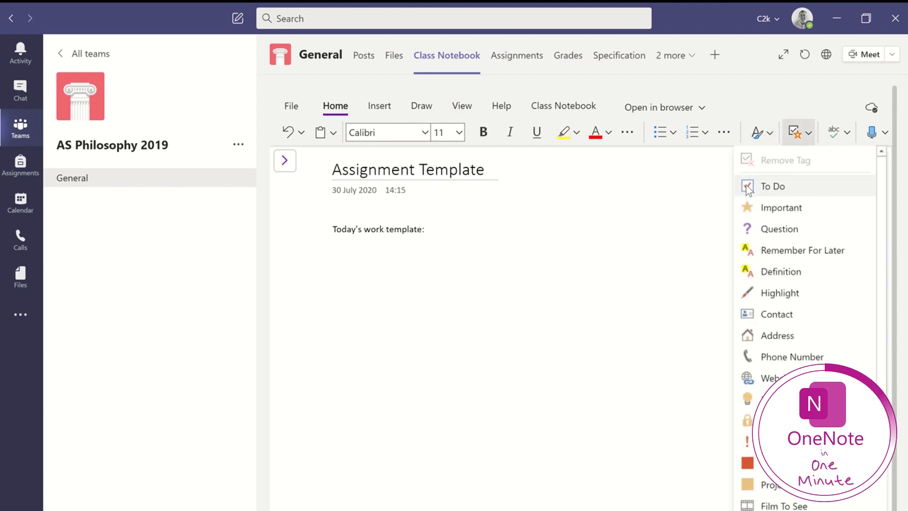
pyautogui.click(773, 186)
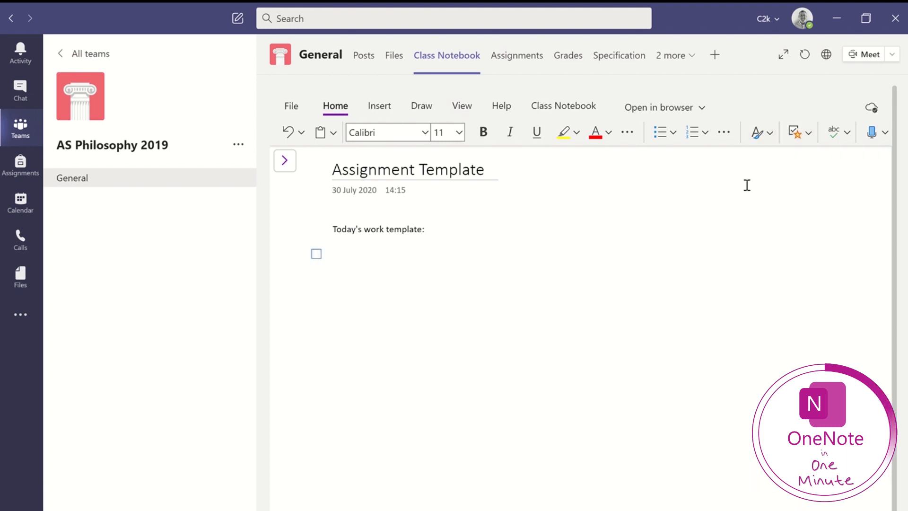
pyautogui.write('Resear')
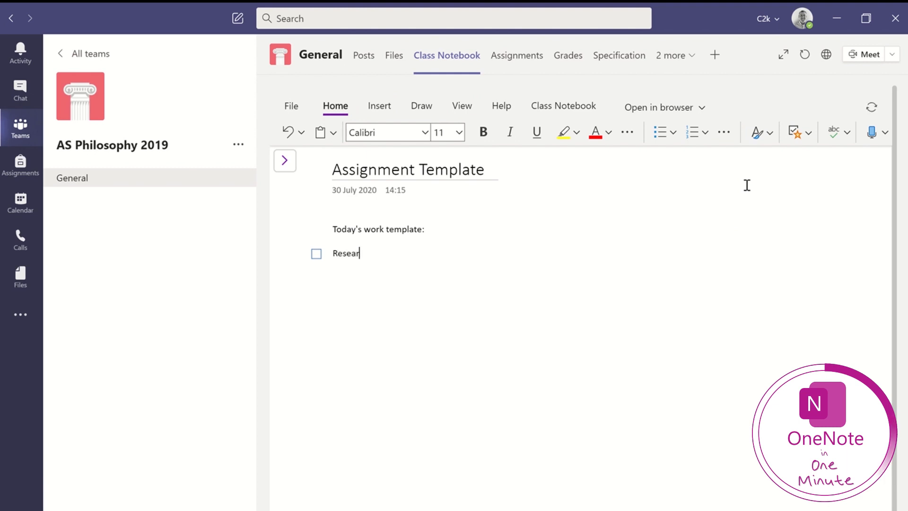
pyautogui.write('Research')
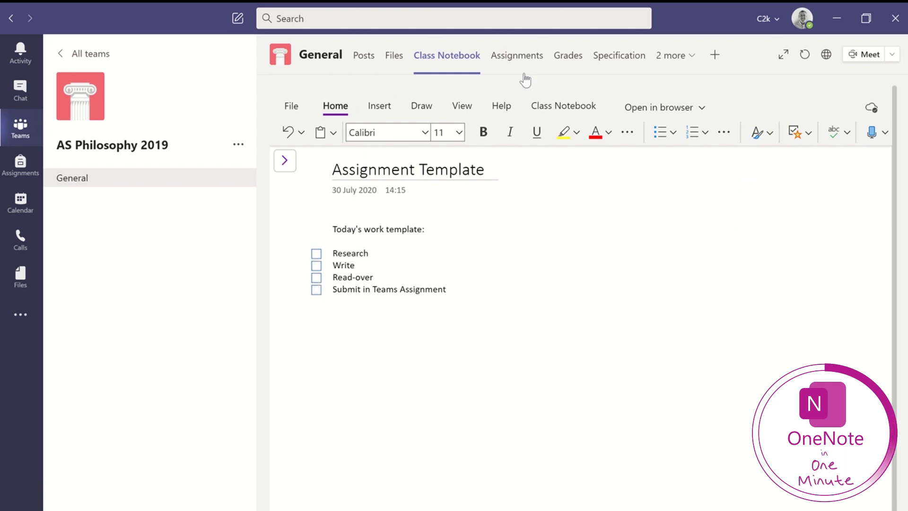
pyautogui.click(516, 55)
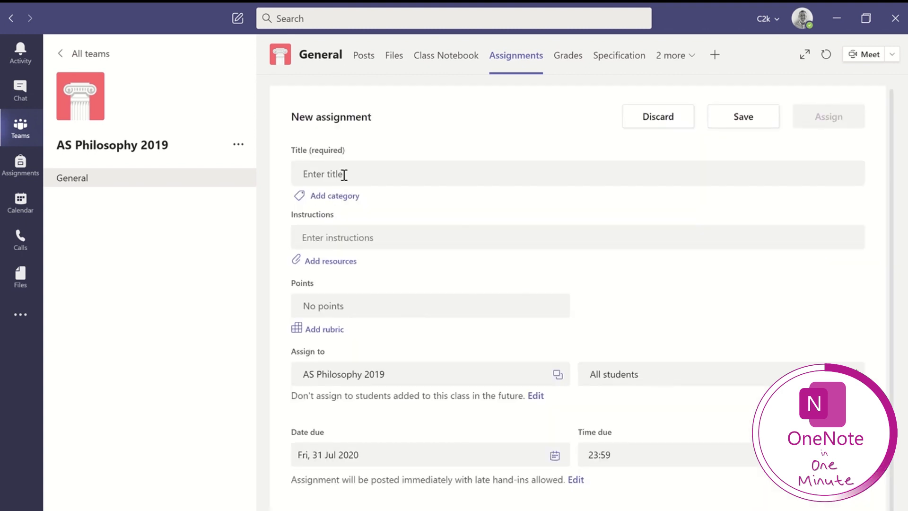
# Step: Title the new assignment 'Assignment One', add the Essay category and start adding resources
pyautogui.write('Ass')
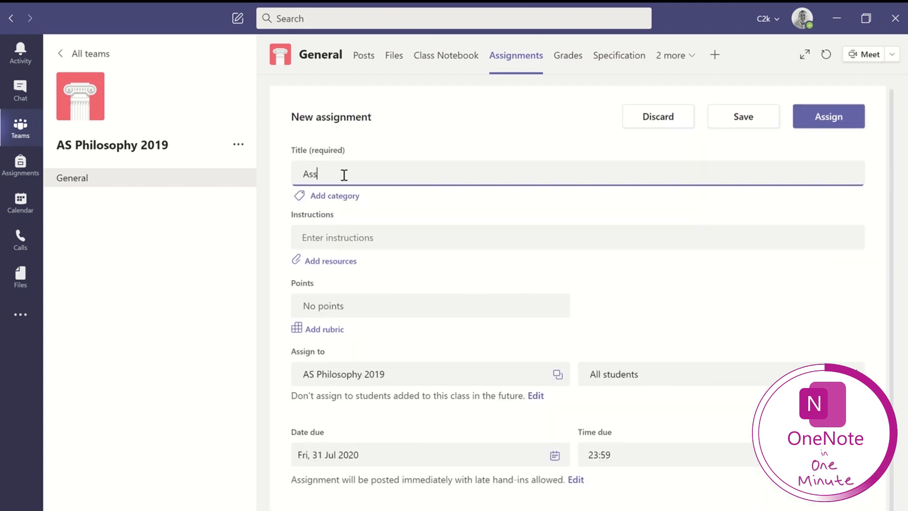
pyautogui.write('ignment')
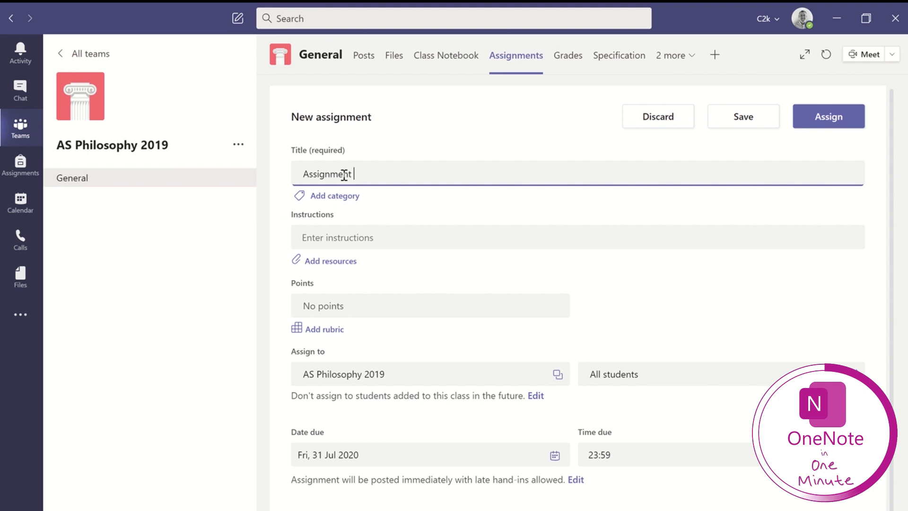
pyautogui.write('One')
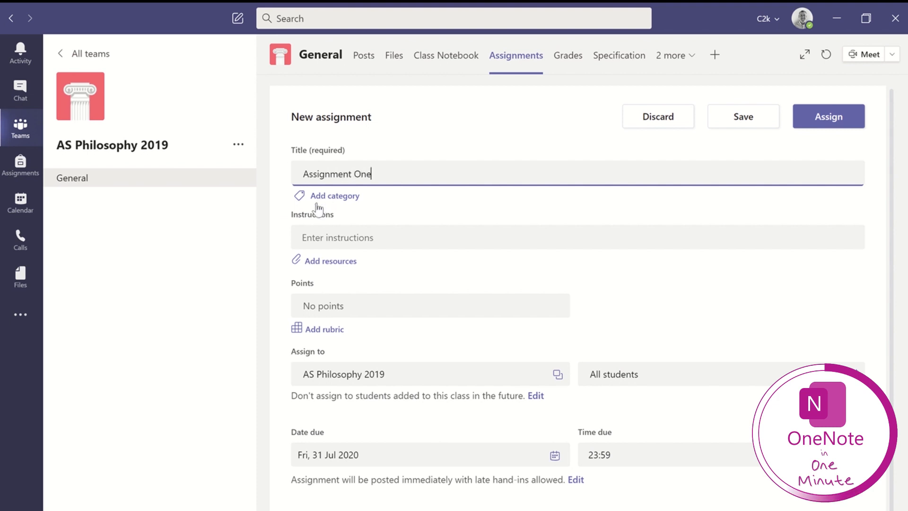
pyautogui.click(334, 196)
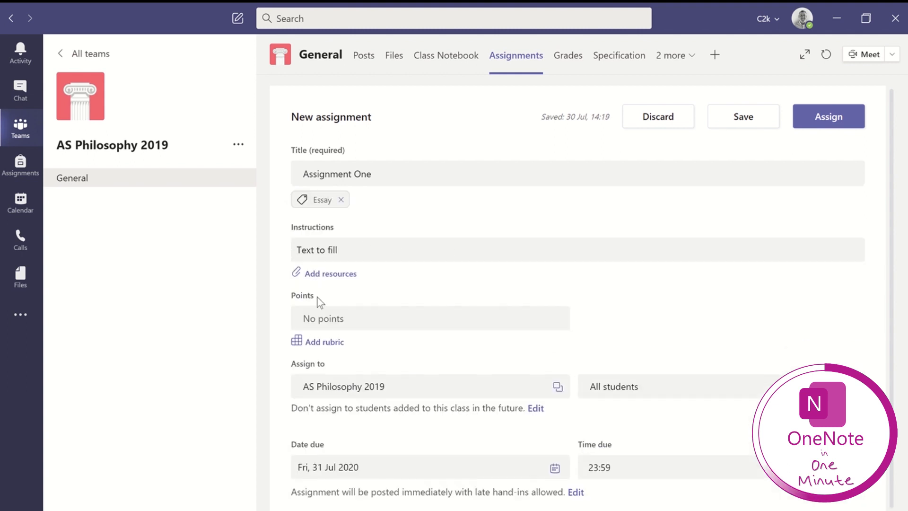
pyautogui.click(330, 272)
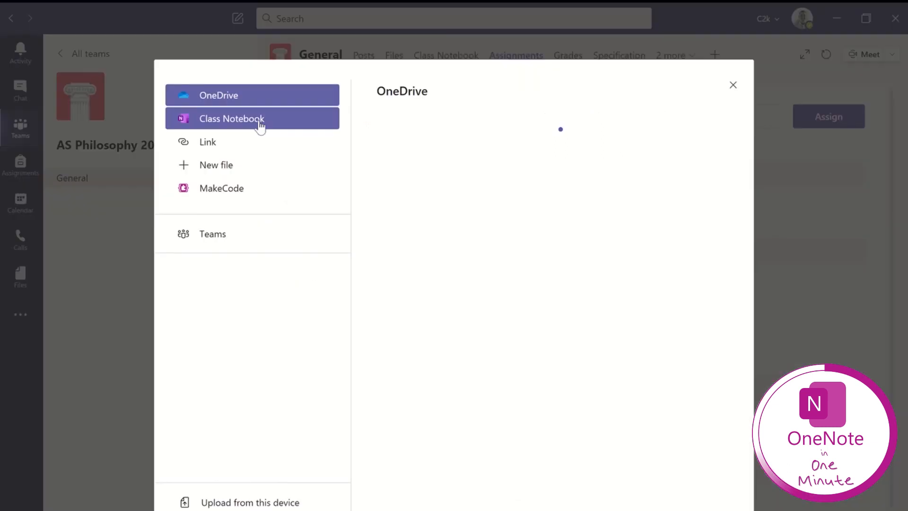
# Step: Attach the Class Notebook's Assignment Template page from Essay Templates to the assignment
pyautogui.click(231, 118)
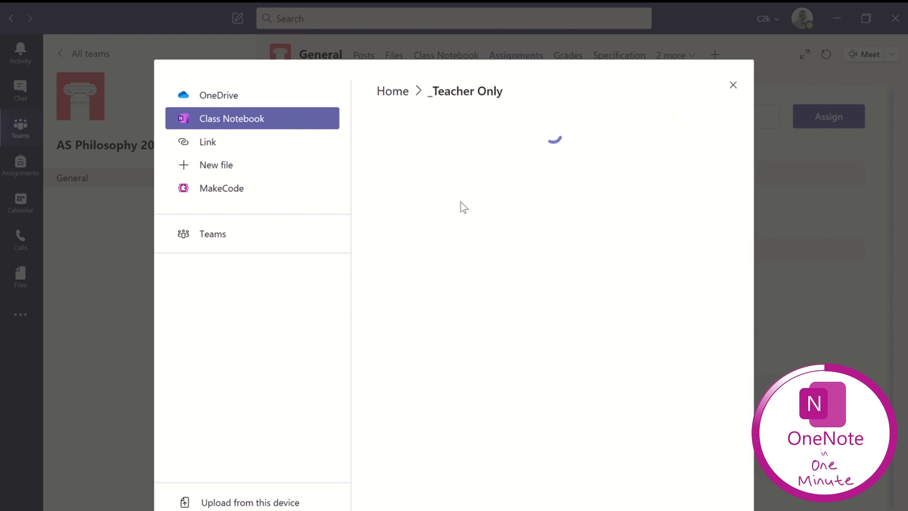
pyautogui.click(453, 160)
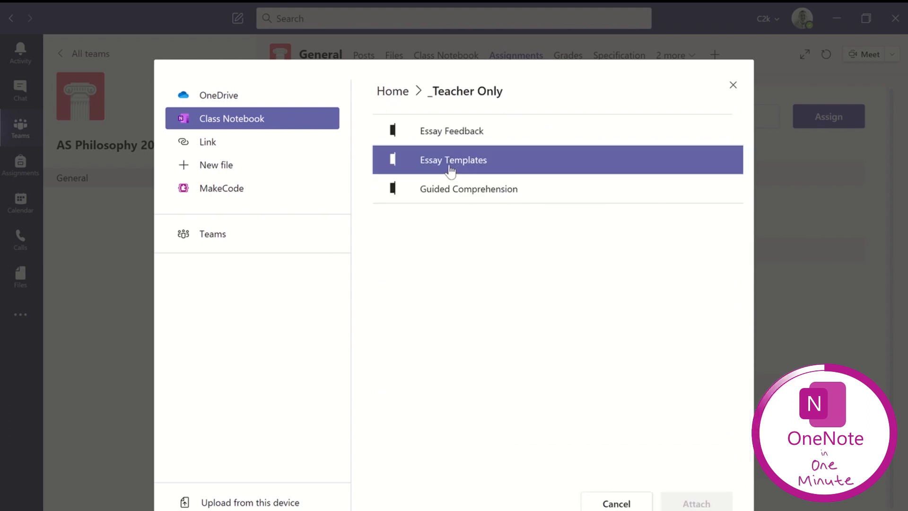
pyautogui.click(453, 160)
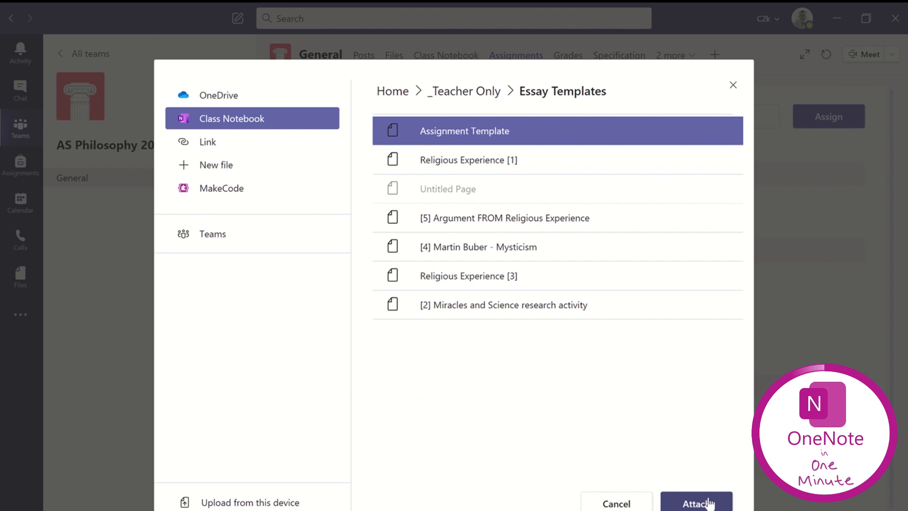
pyautogui.click(695, 502)
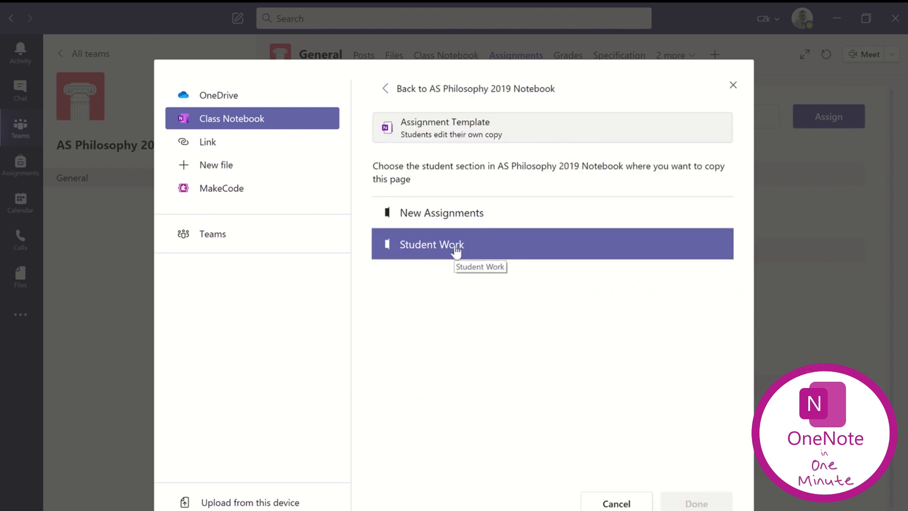
# Step: Choose New Assignments as the section for each student's editable copy and confirm
pyautogui.click(441, 213)
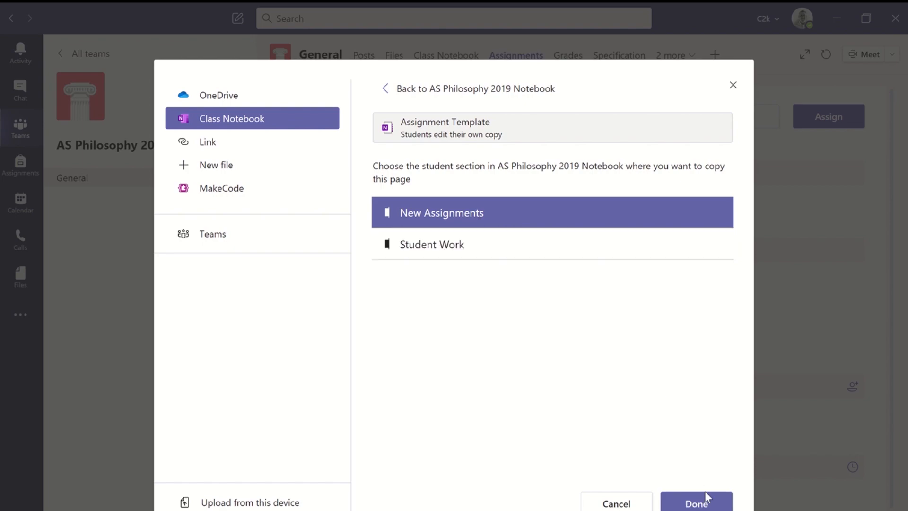
pyautogui.click(695, 501)
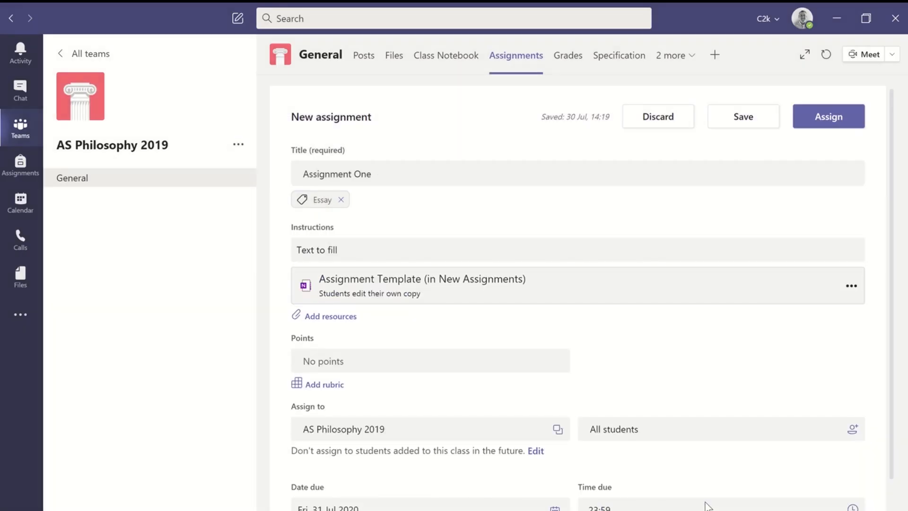
# Step: Assign Assignment One to the class so it appears in the assigned list
pyautogui.scroll(-3)
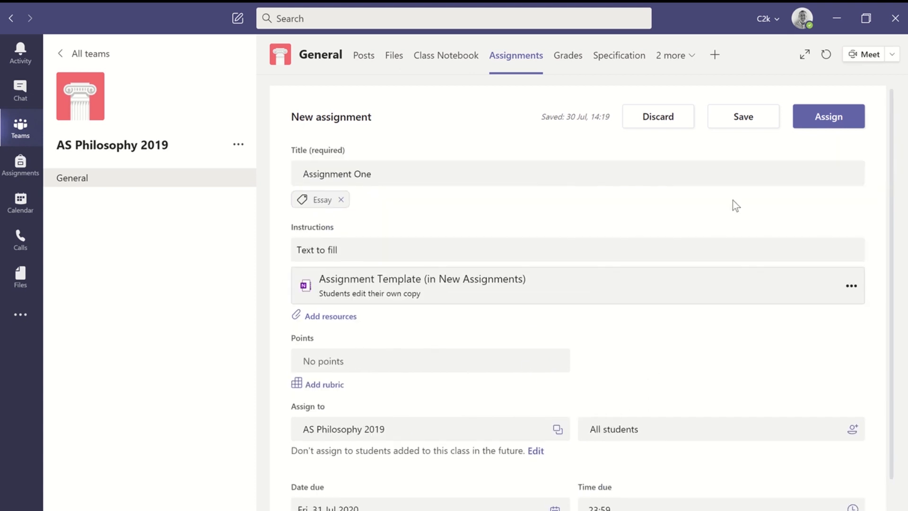
pyautogui.click(827, 116)
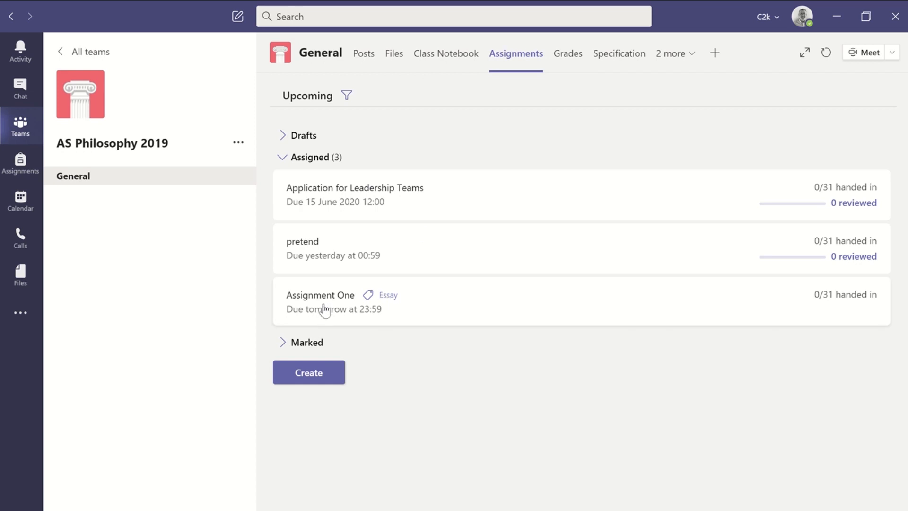
# Step: Open the first student's own Assignment Template copy from Assignment One's marking view
pyautogui.click(321, 295)
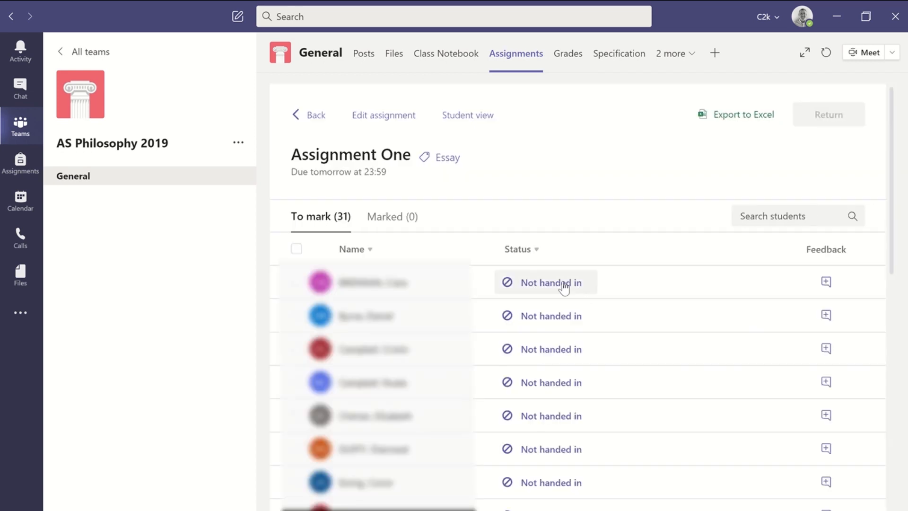
pyautogui.click(550, 282)
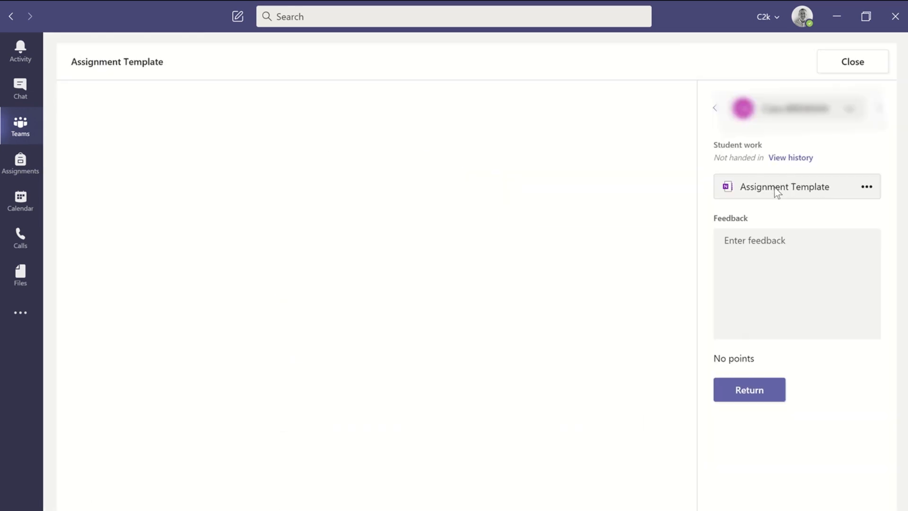
pyautogui.click(783, 186)
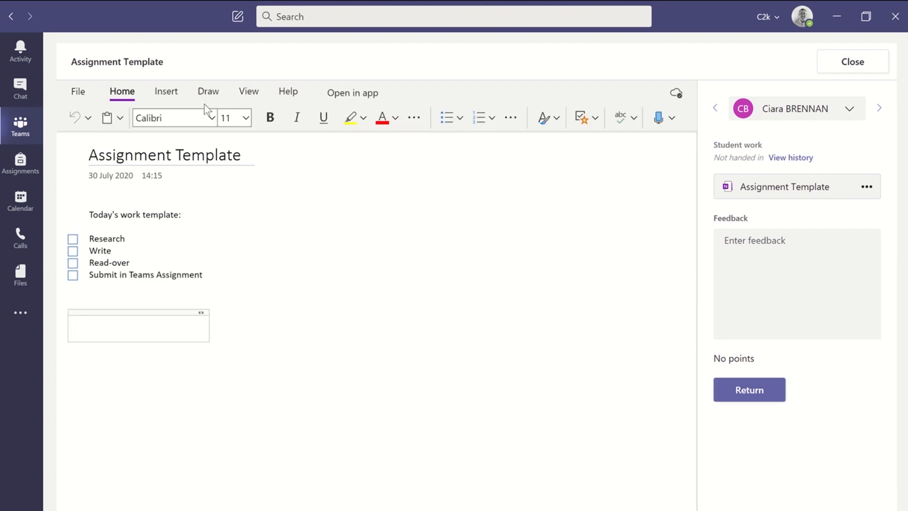
pyautogui.click(165, 90)
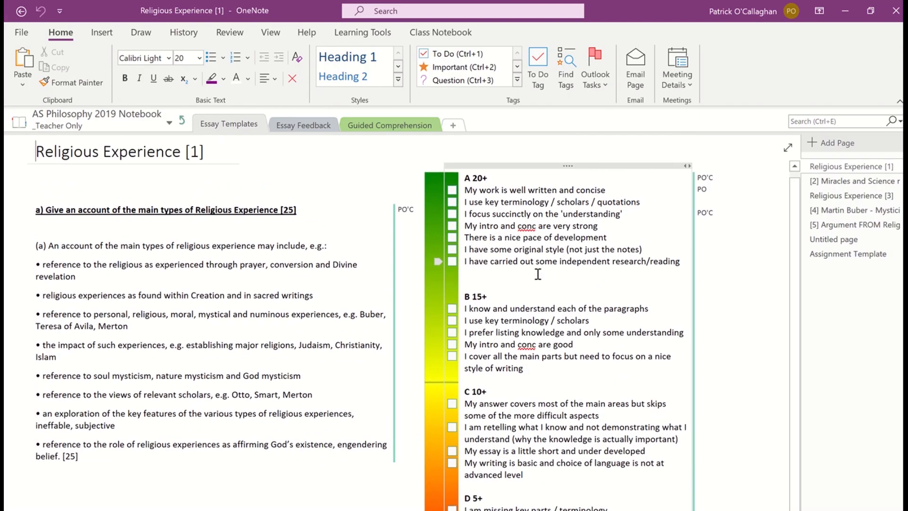
# Step: Browse the Remote Learning RL 1 page on prejudice and discrimination with its task checklist
pyautogui.click(452, 189)
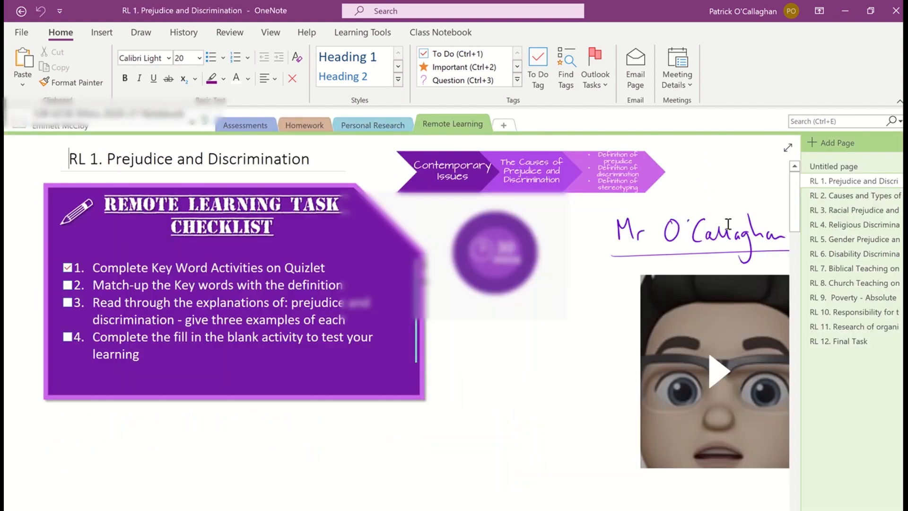
pyautogui.scroll(-3)
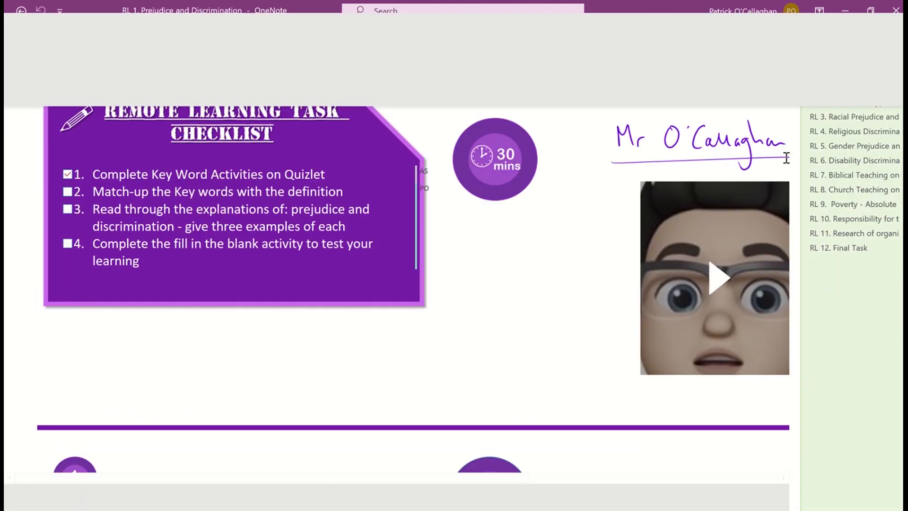
pyautogui.scroll(-3)
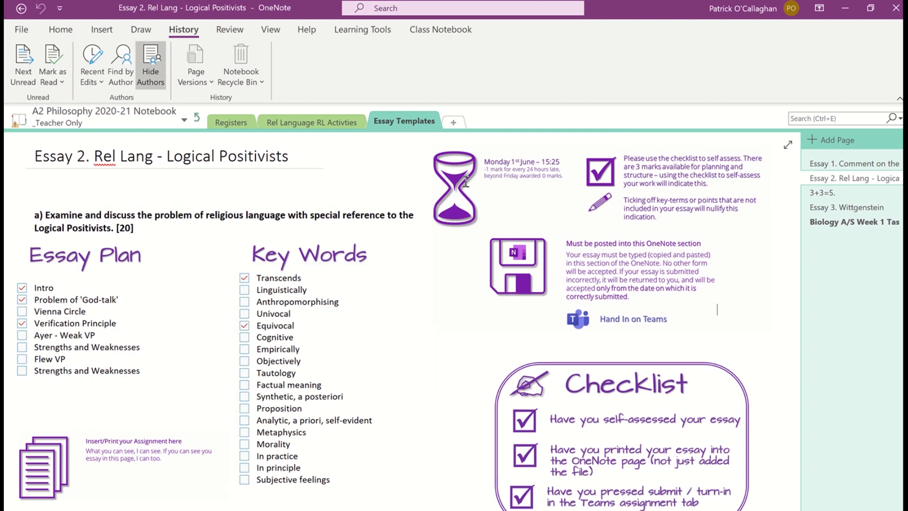
pyautogui.moveTo(851, 167)
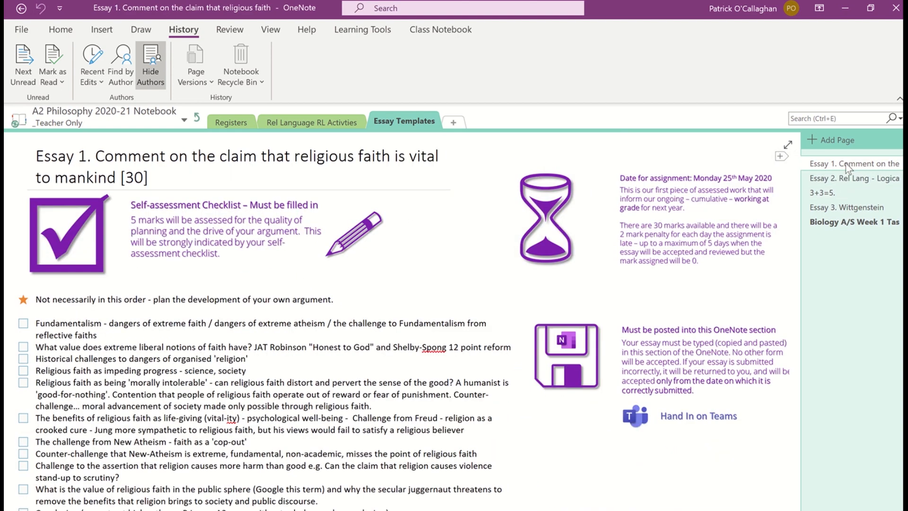
# Step: Scroll down the Essay 1 page to its argument checklist and submission rules
pyautogui.scroll(-3)
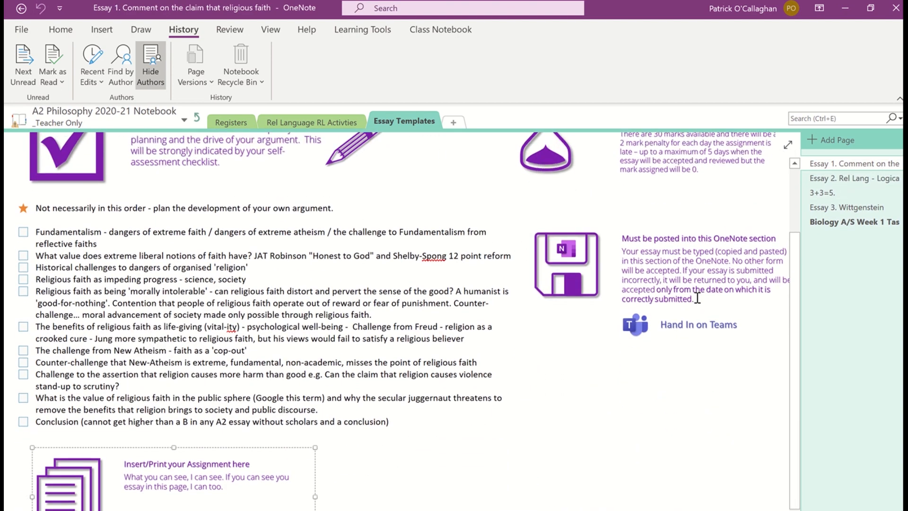